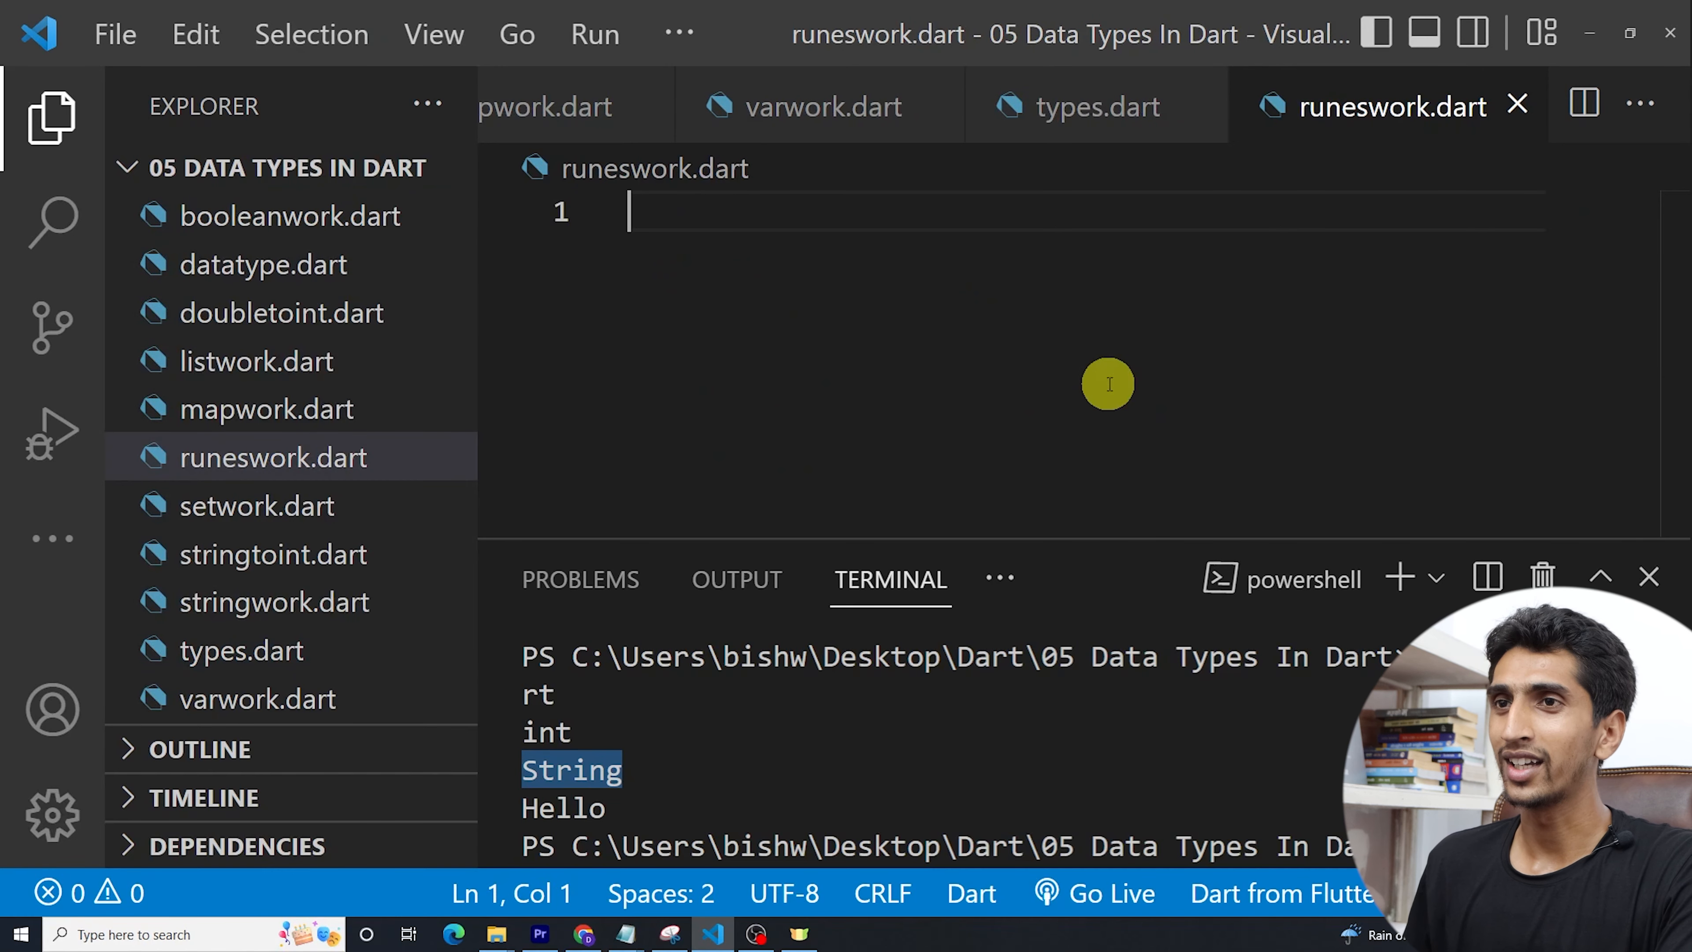
Write void main(){} in runeswork.dart and begin a String declaration inside it.
{"action": "type", "text": "void main(){"}
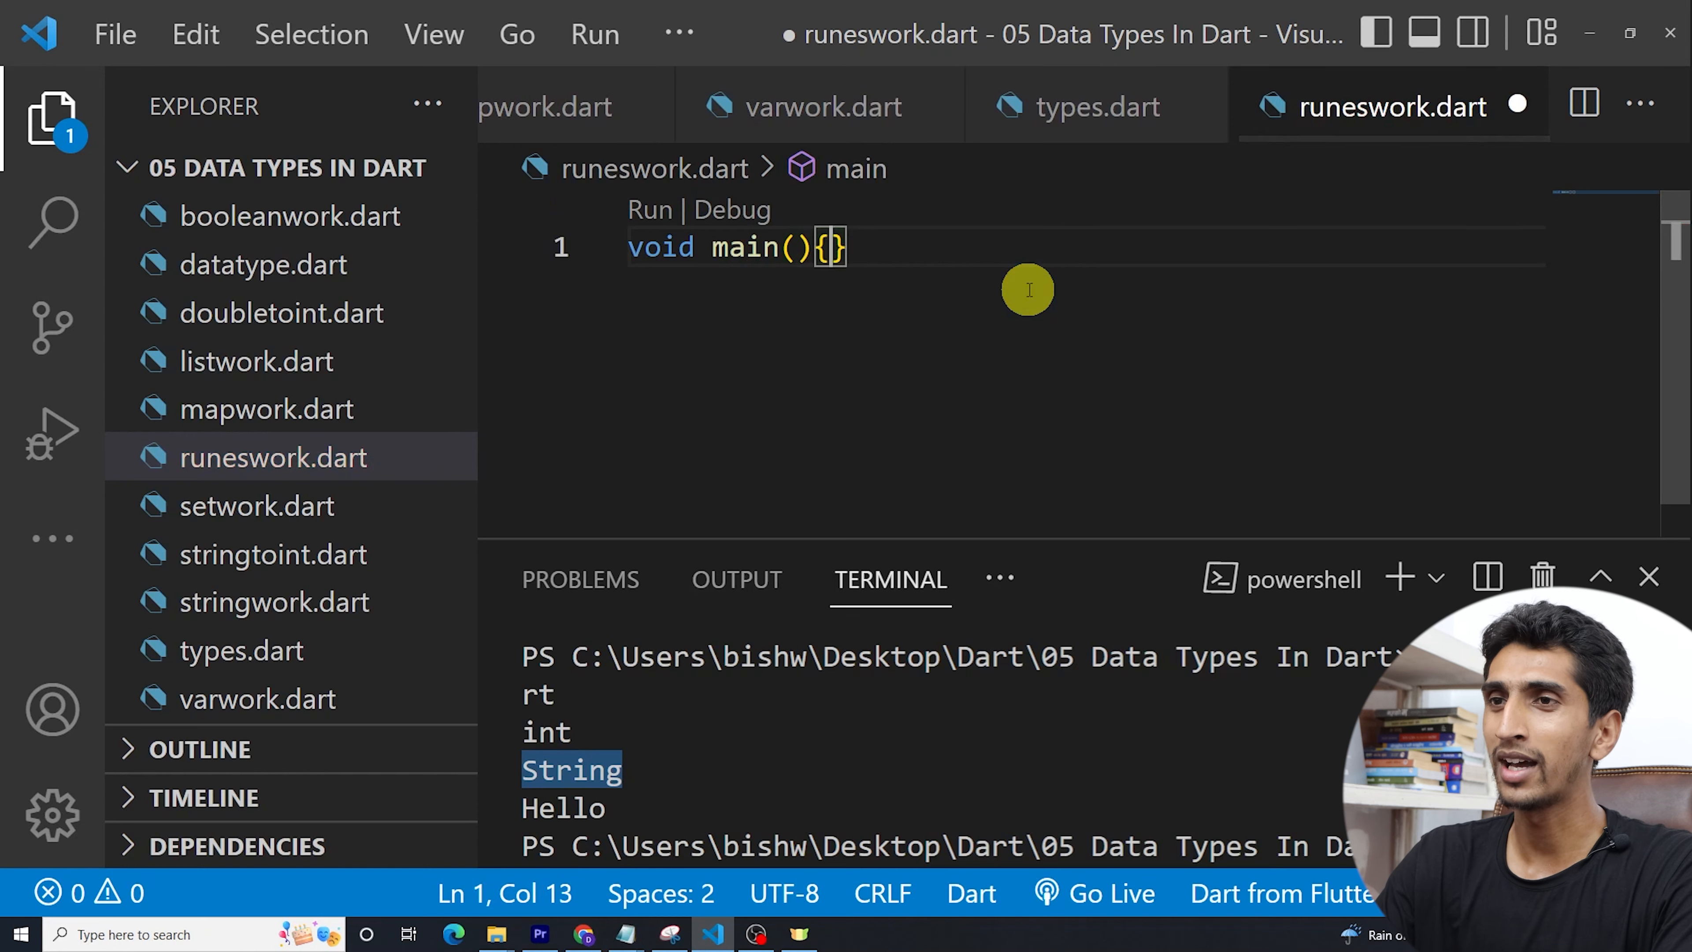
{"action": "type", "text": "String \""}
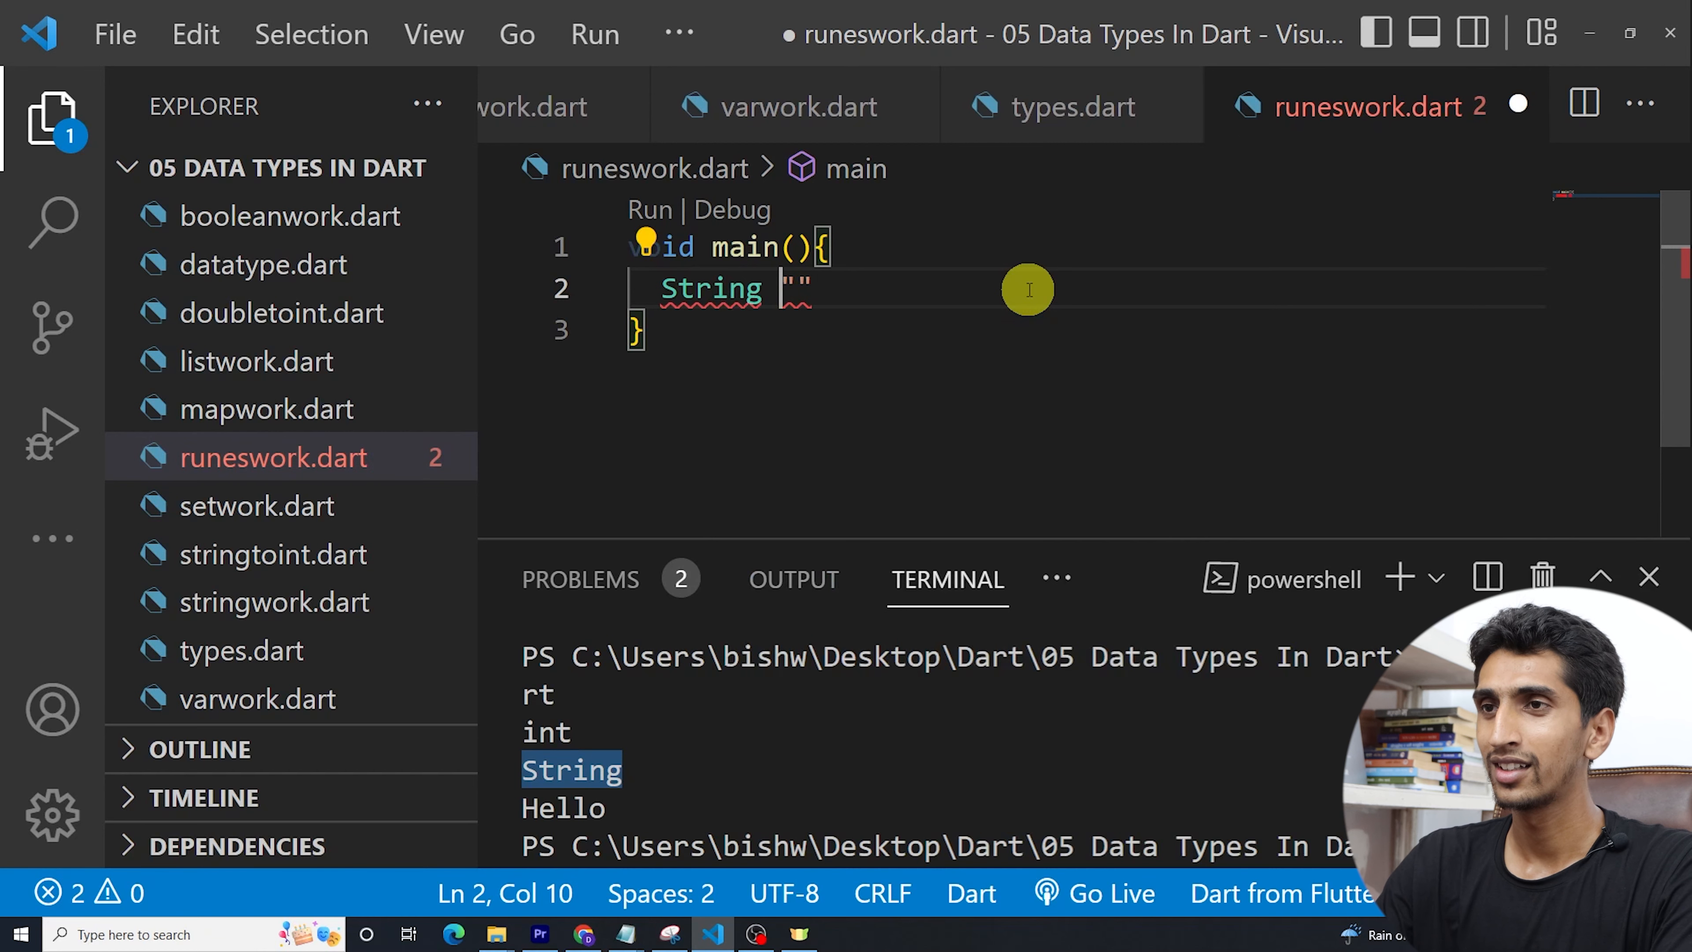
Declare String first = "a" and String second = "A", then begin a print call.
{"action": "type", "text": "first ="}
{"action": "type", "text": "String second = \"A\";"}
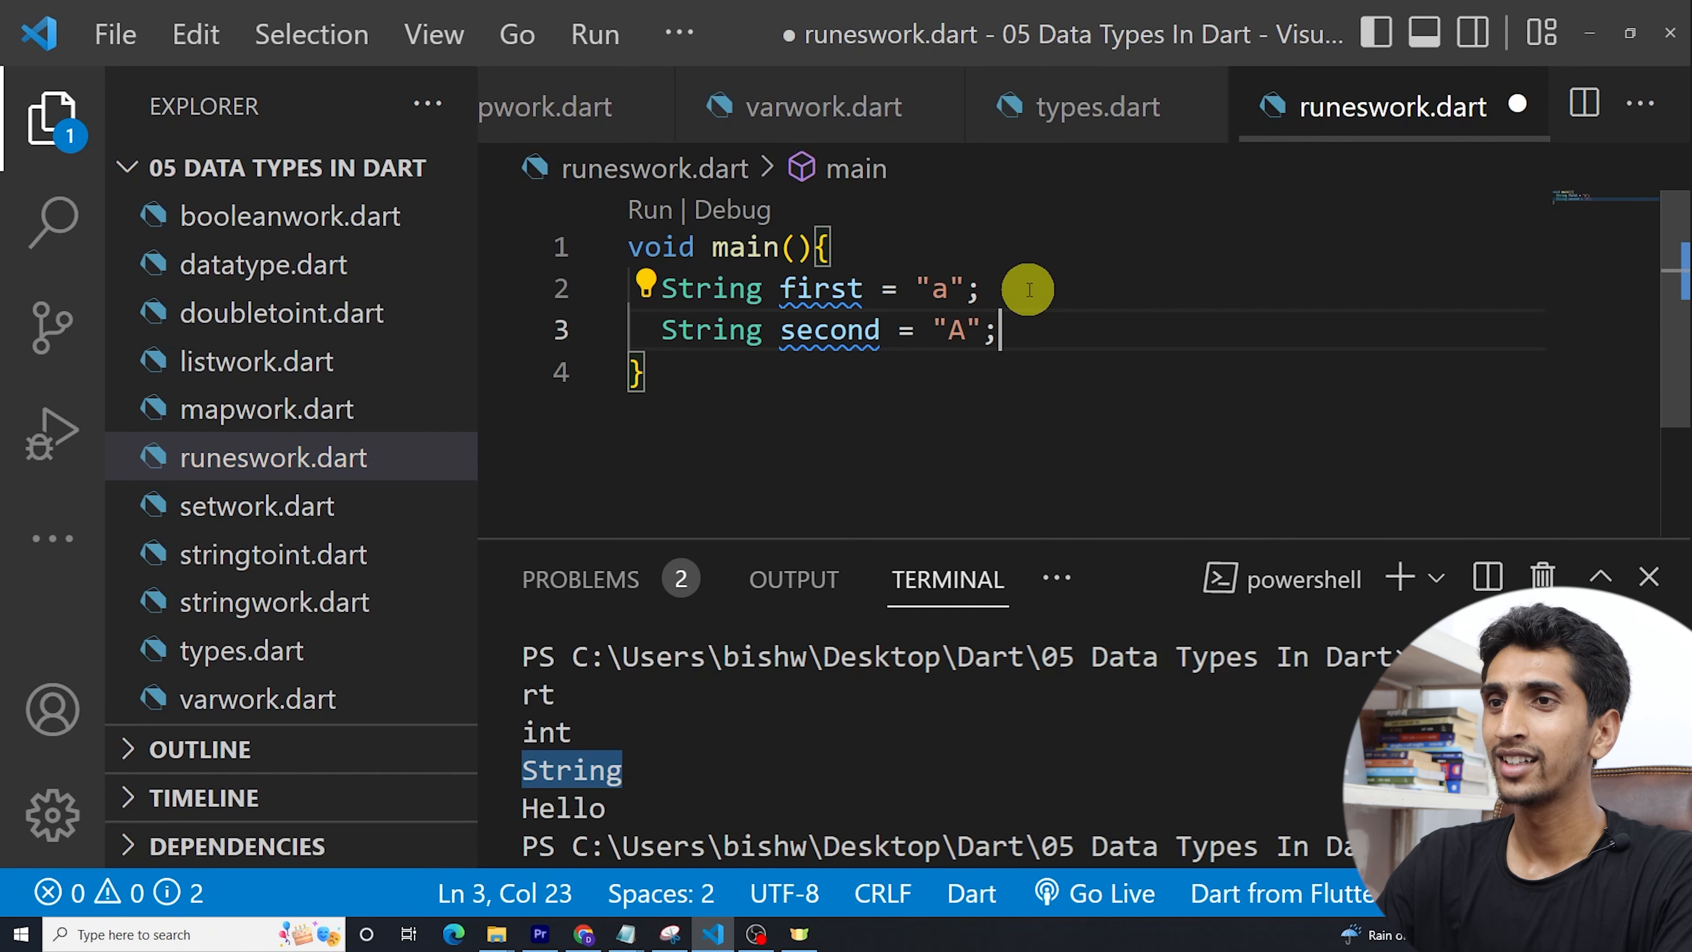
{"action": "type", "text": "pri"}
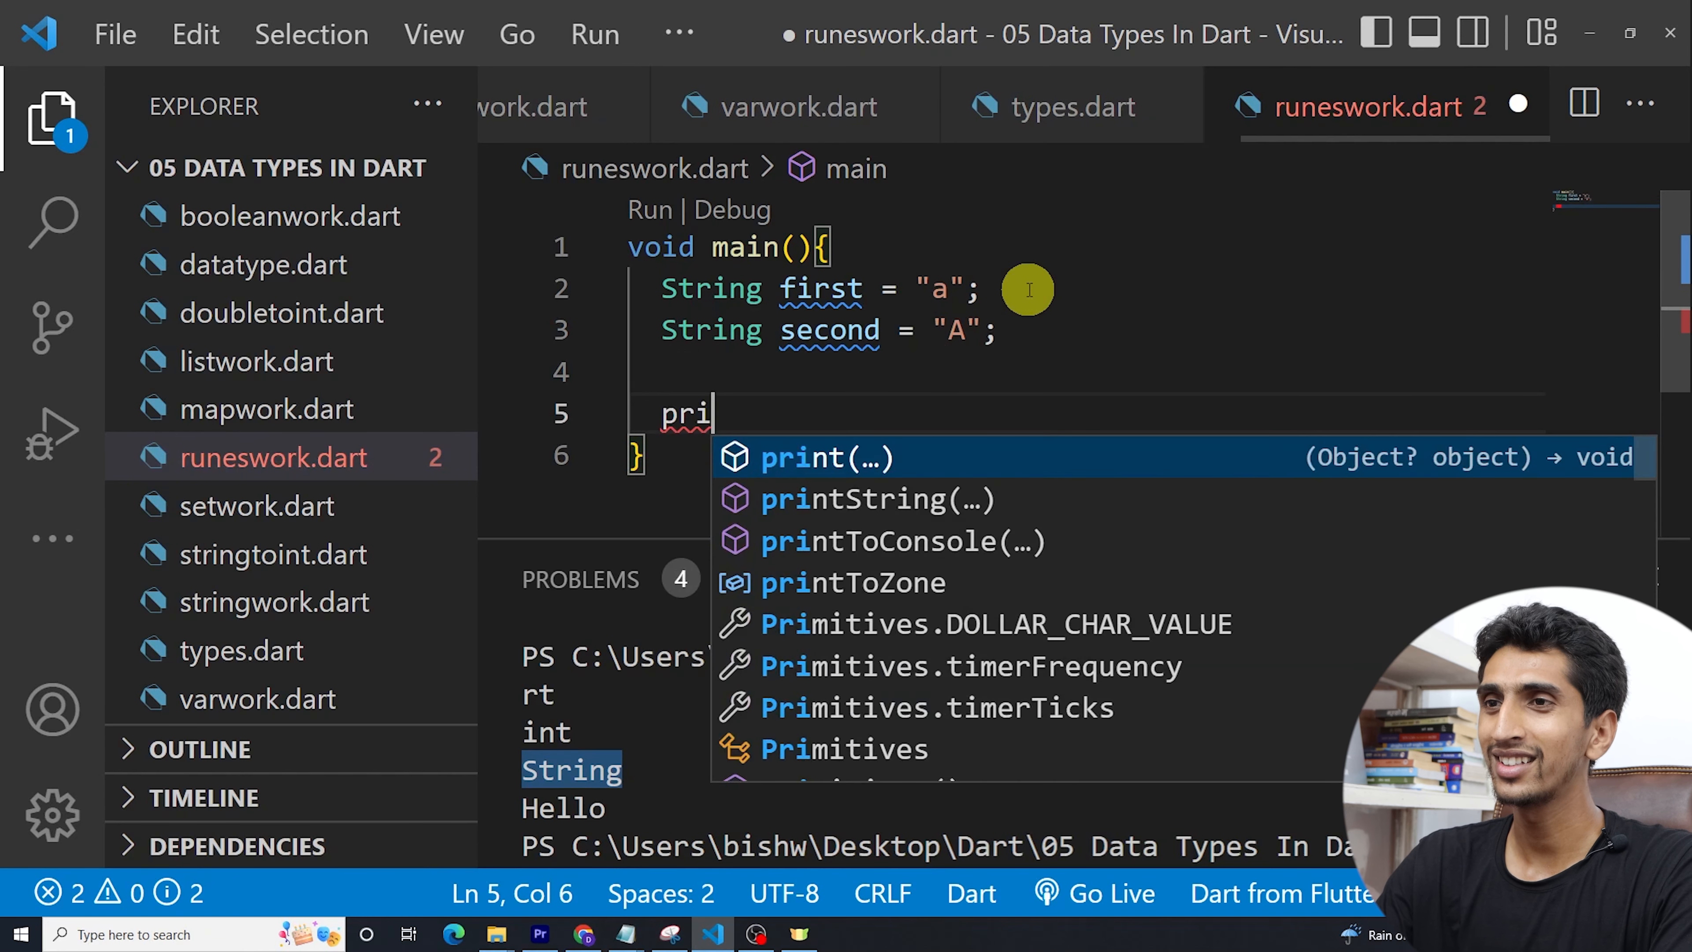
Print first.runes and add a second print call with its placeholder argument cleared.
{"action": "type", "text": "nt(first.runes);"}
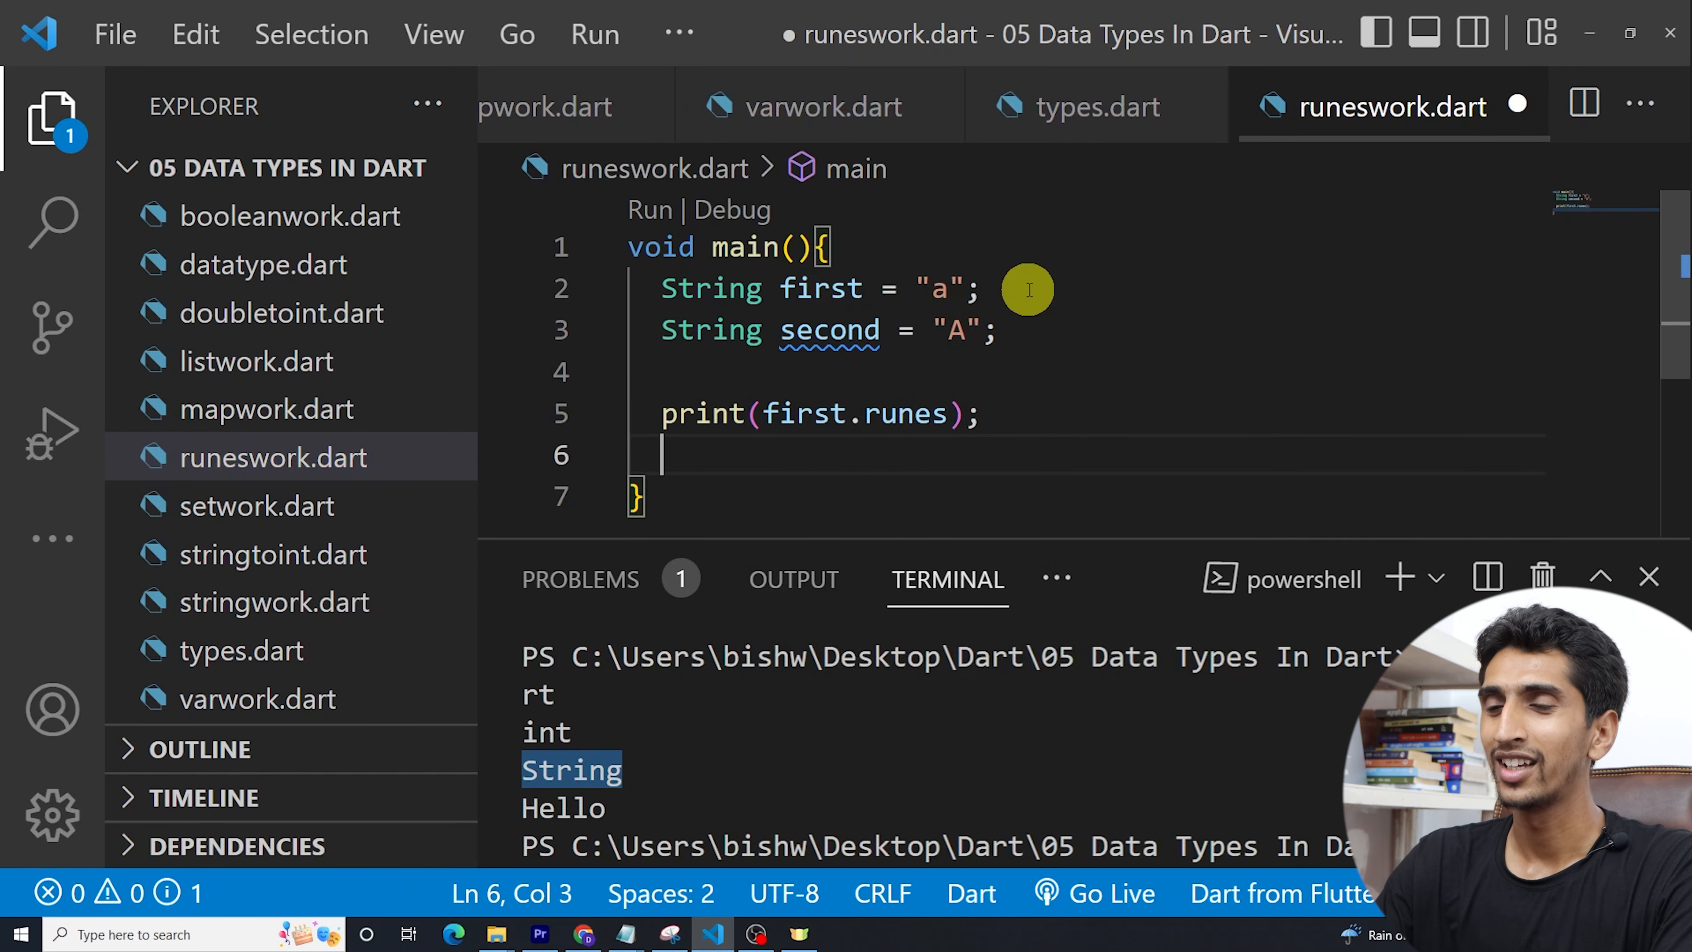
{"action": "type", "text": "print(object)"}
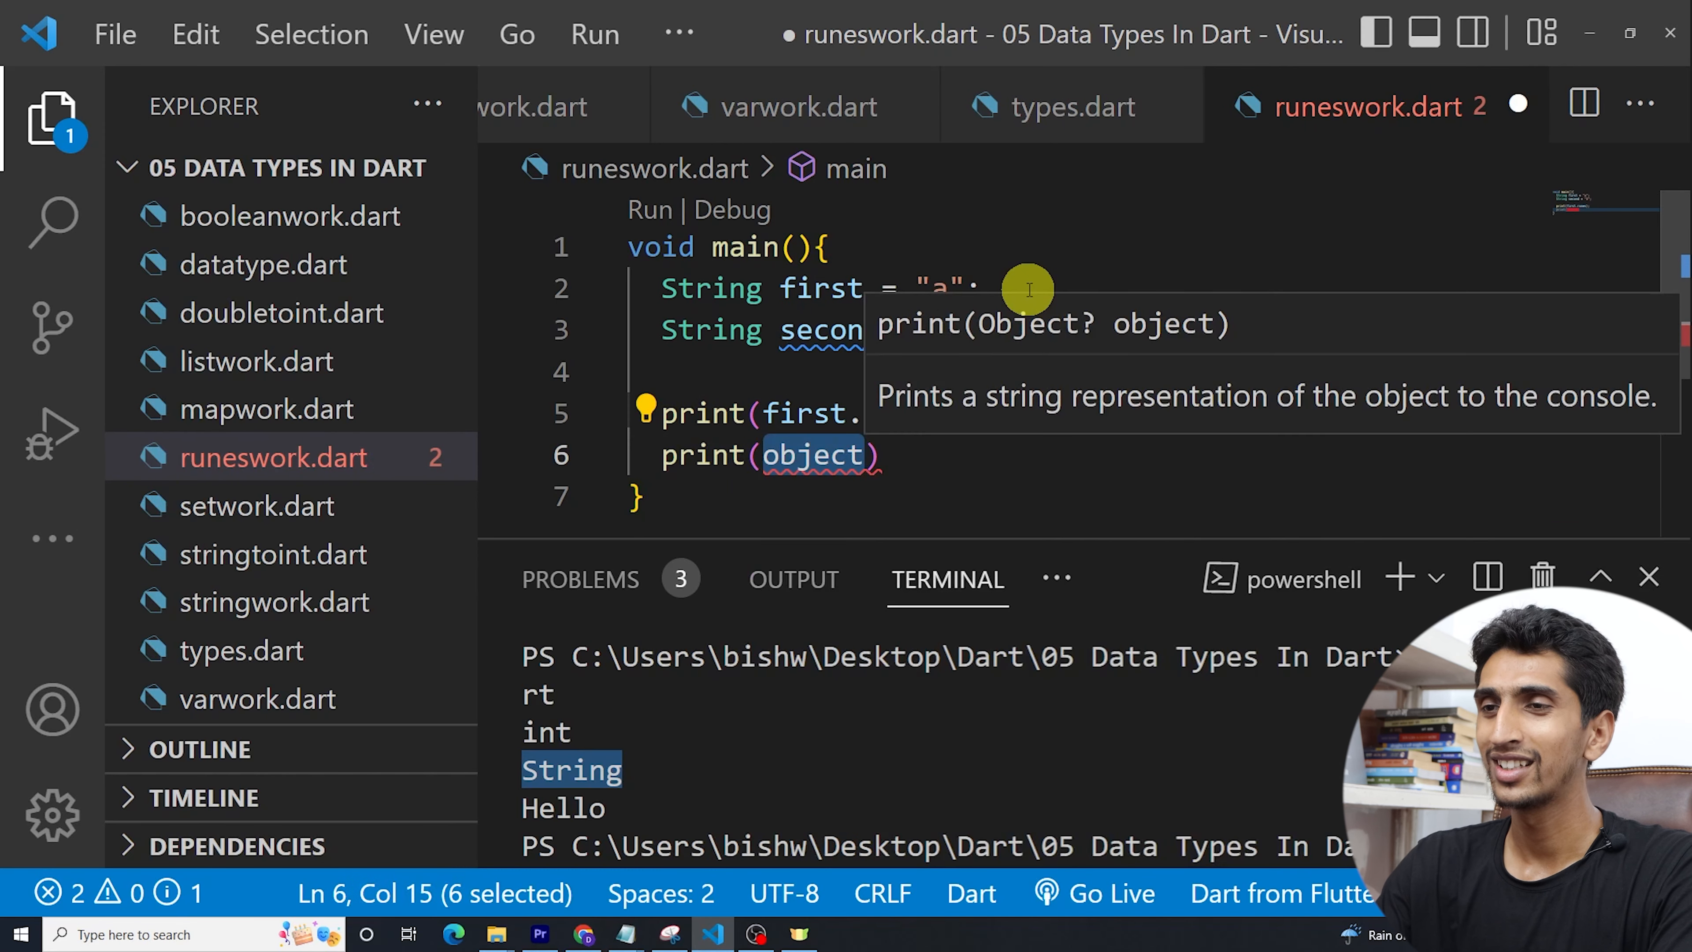
{"action": "key", "text": "Delete"}
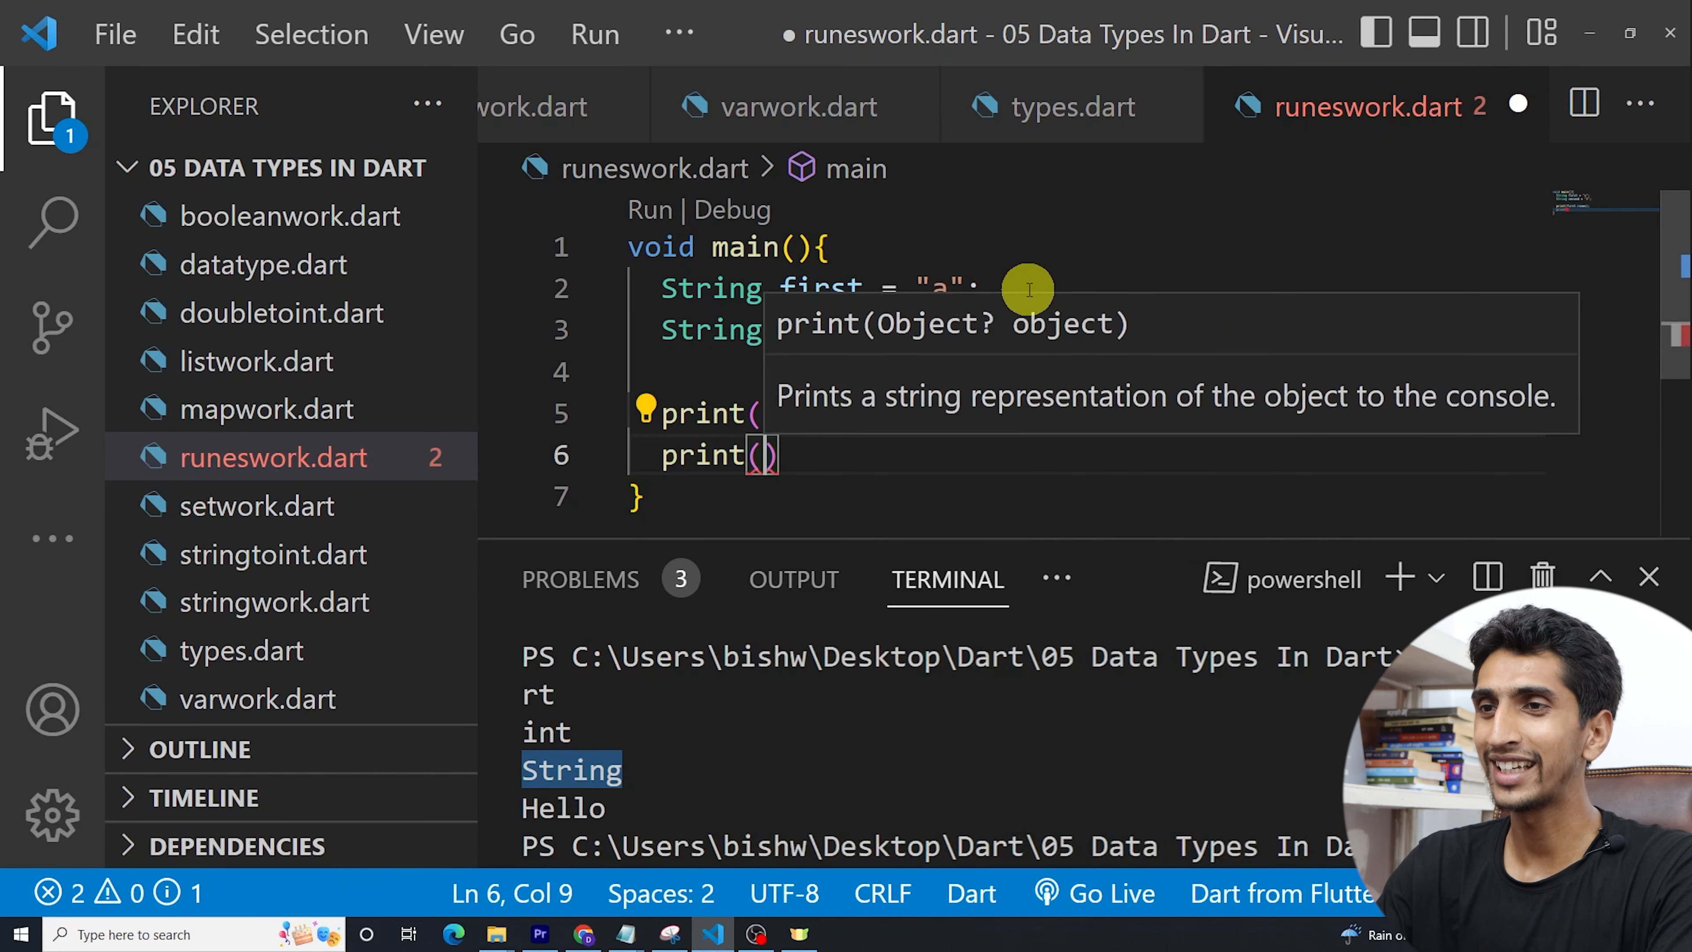